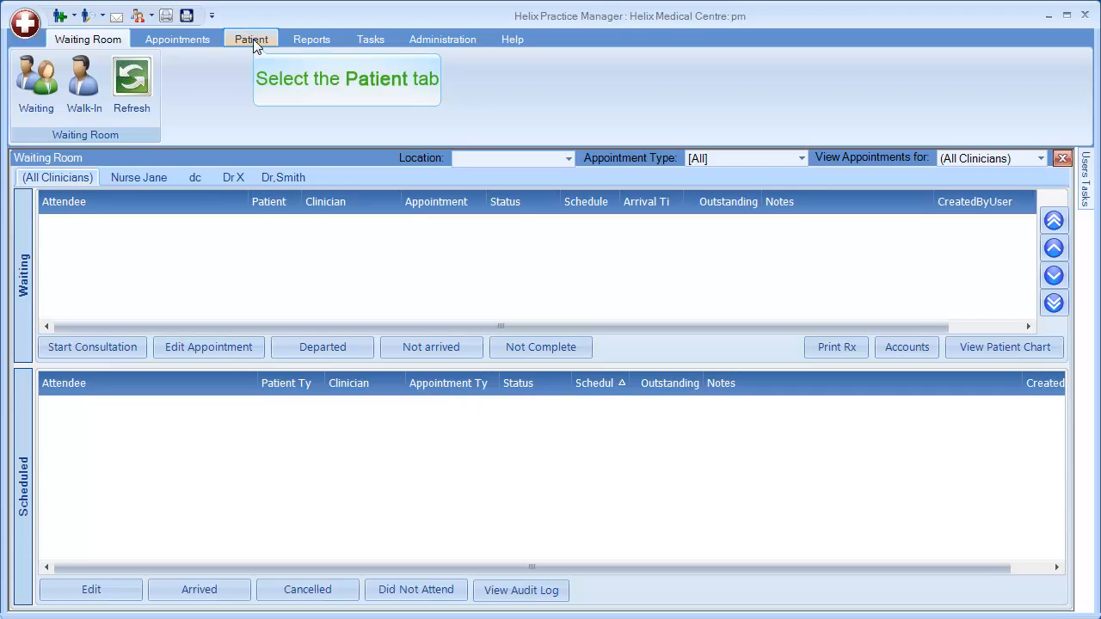
# Search for patient Amy Test from the Patient functions and open her record
pyautogui.click(252, 38)
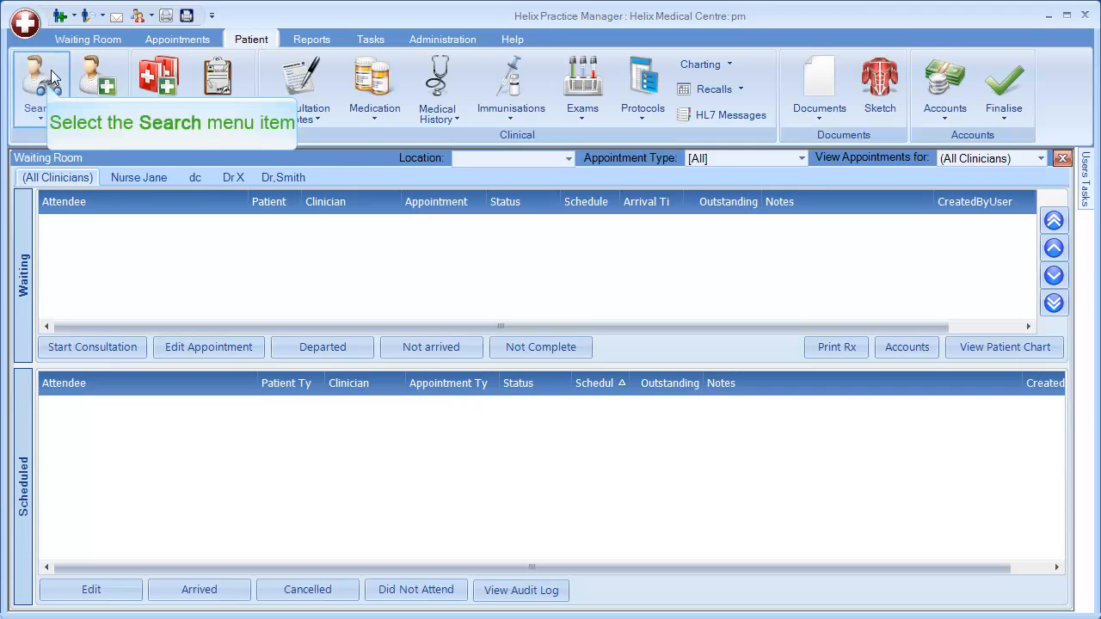
pyautogui.click(39, 86)
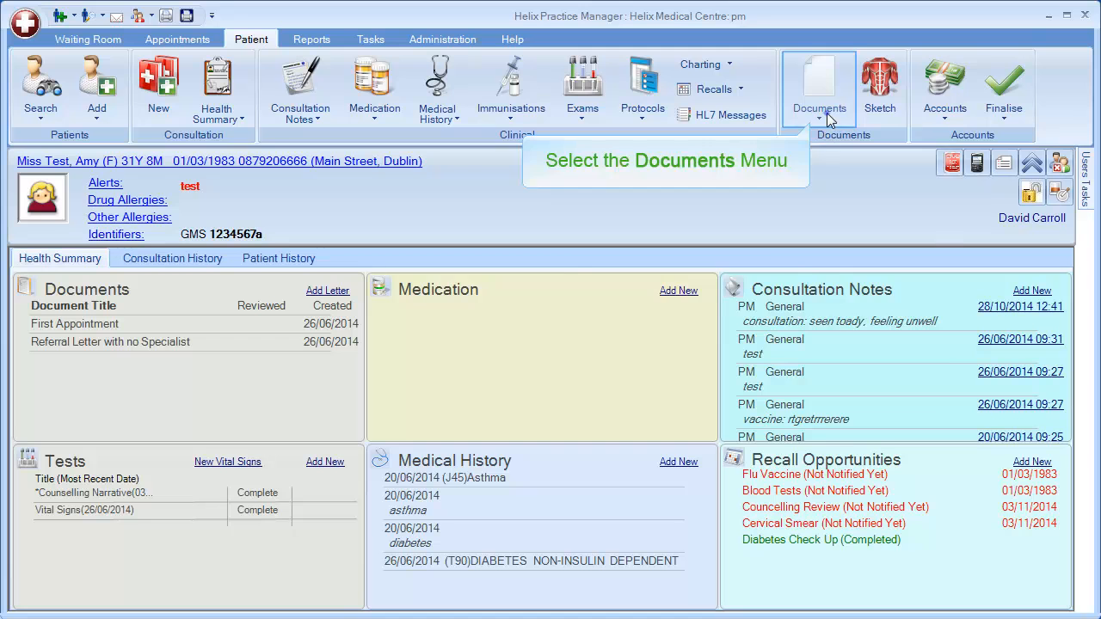
# Add a new General Referral from the patient's Electronic Referral documents
pyautogui.click(819, 106)
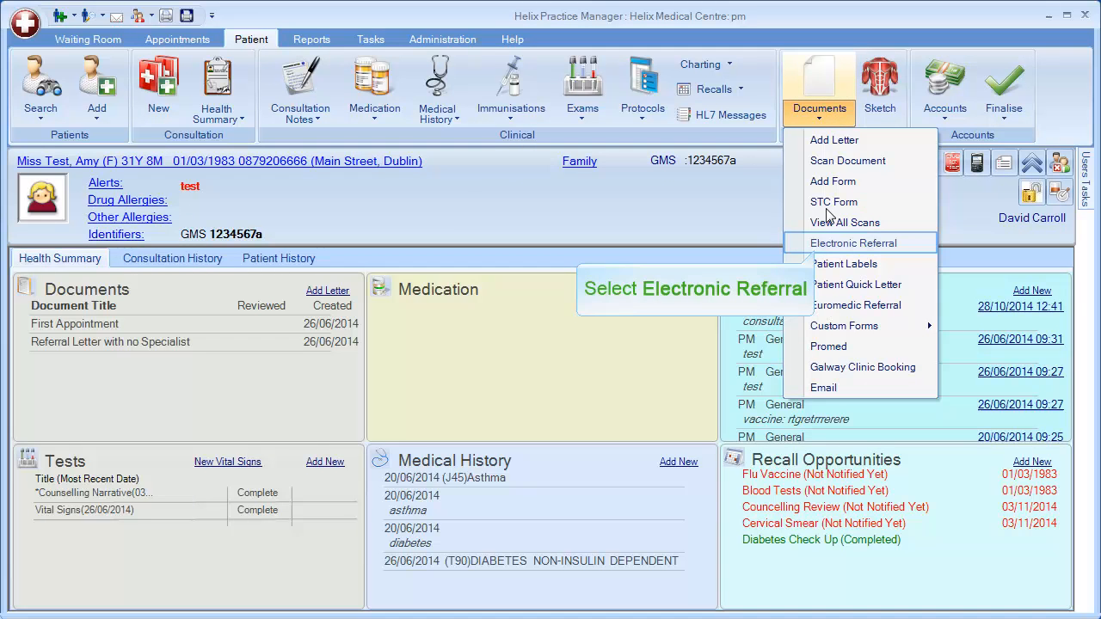
pyautogui.click(853, 242)
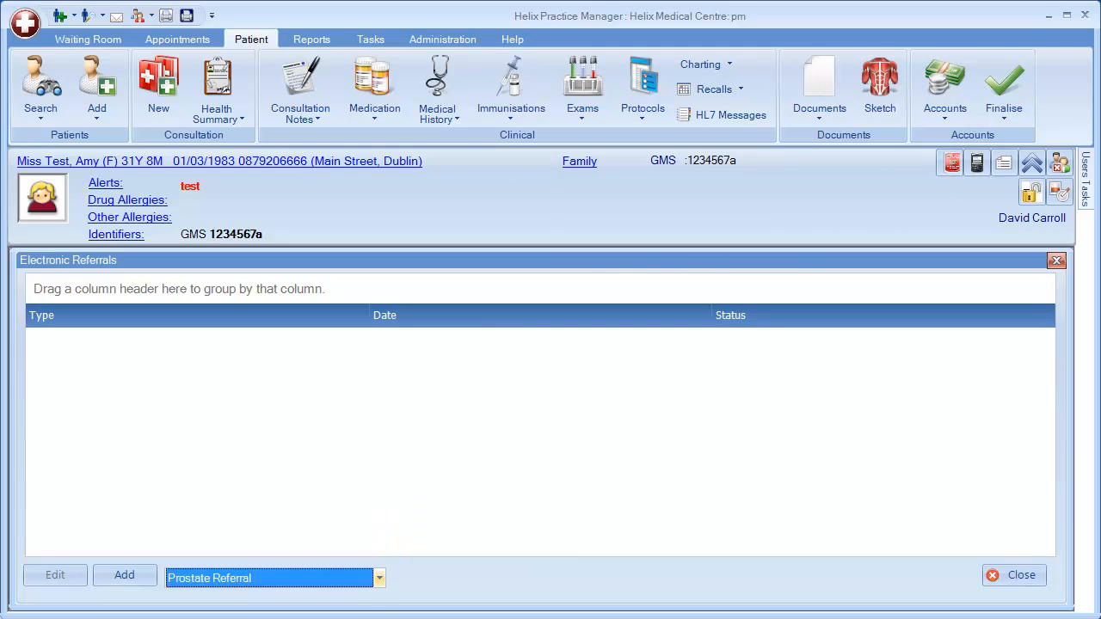
pyautogui.click(378, 578)
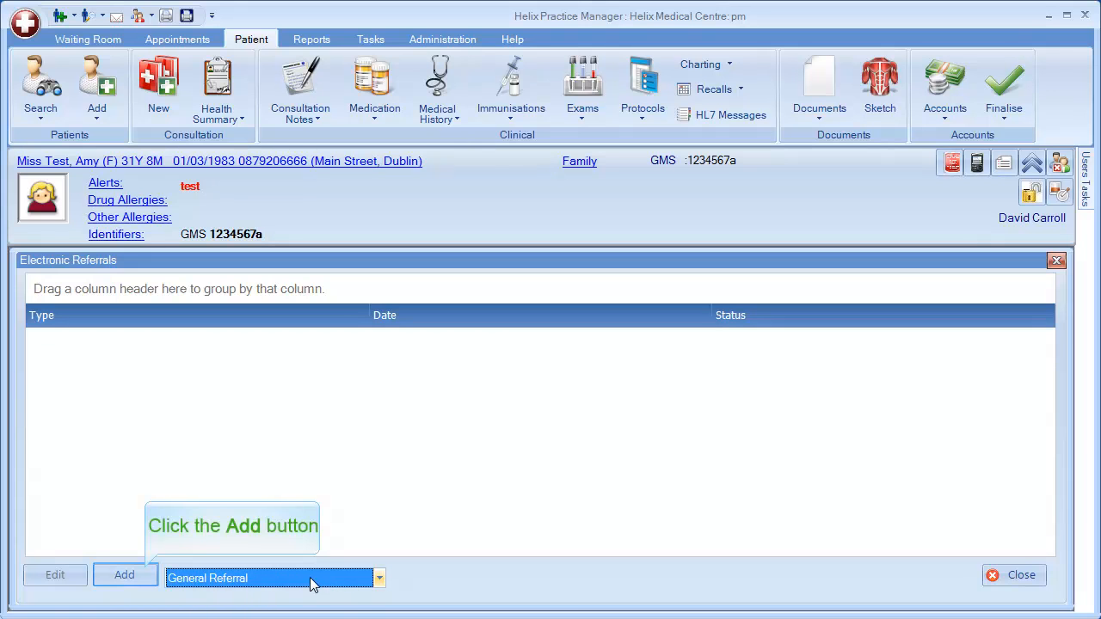
pyautogui.click(123, 575)
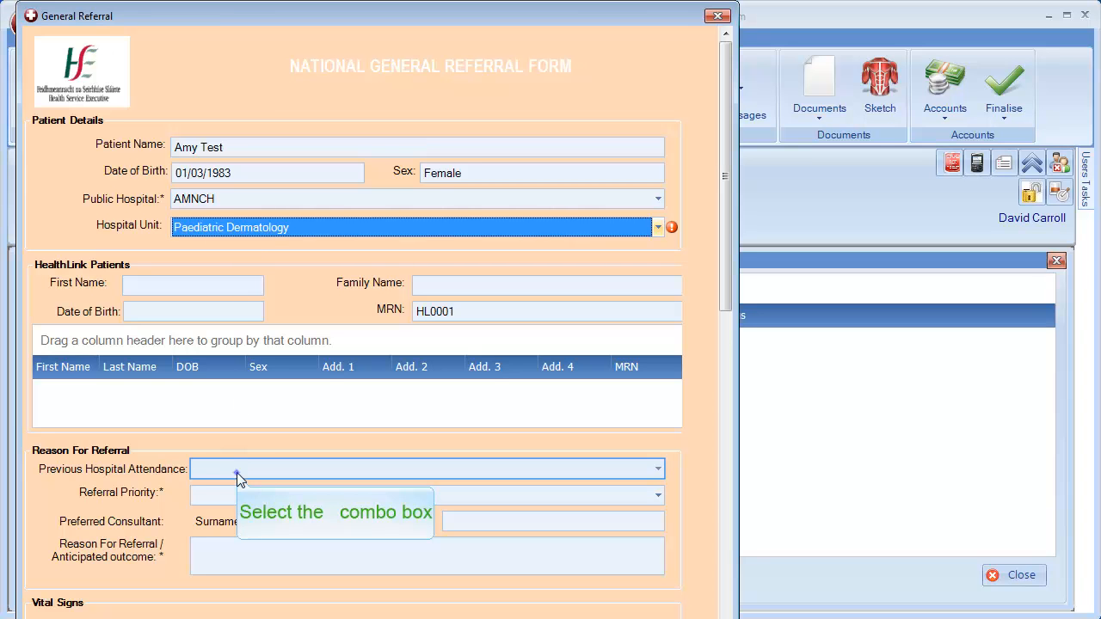
# Record Previous Hospital Attendance No, Referral Priority Routine, and 'Test' as Reason For Referral
pyautogui.click(657, 468)
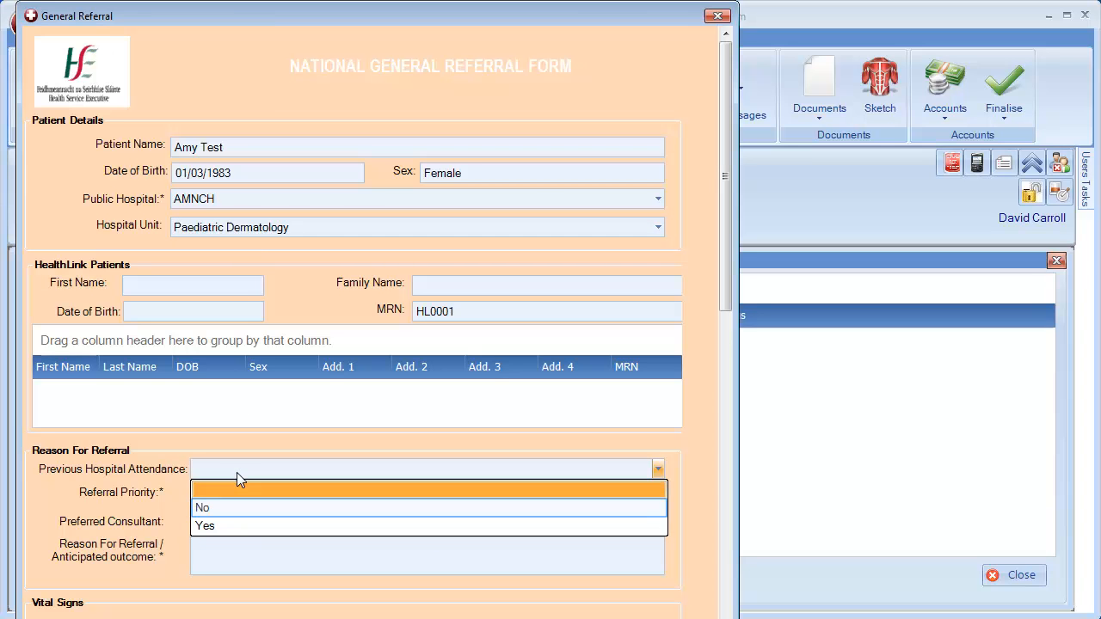
pyautogui.moveTo(234, 493)
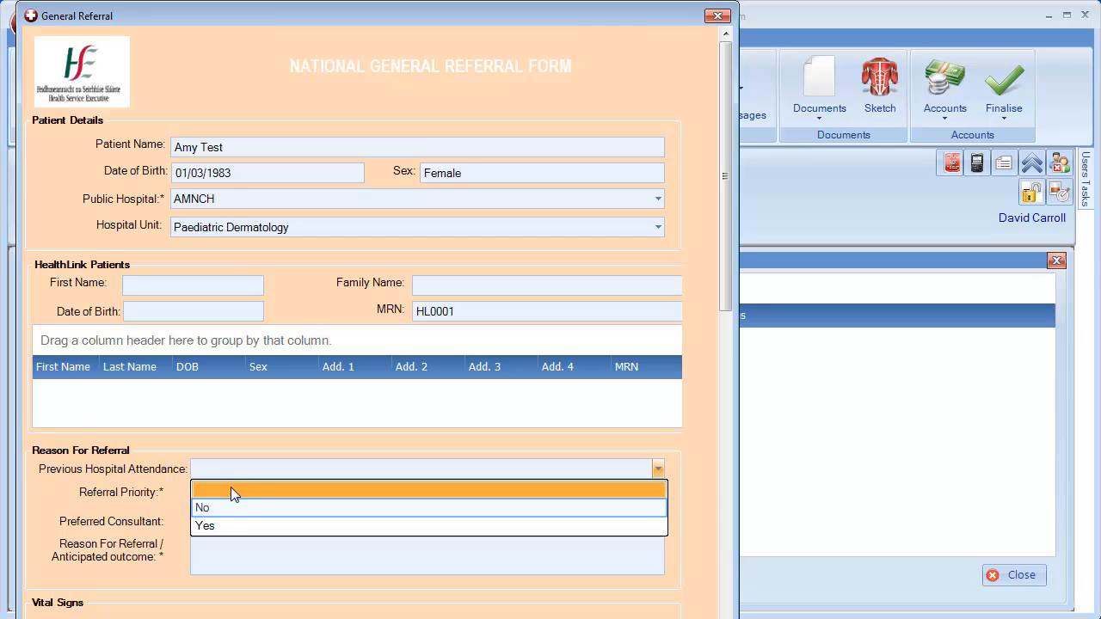
pyautogui.click(203, 507)
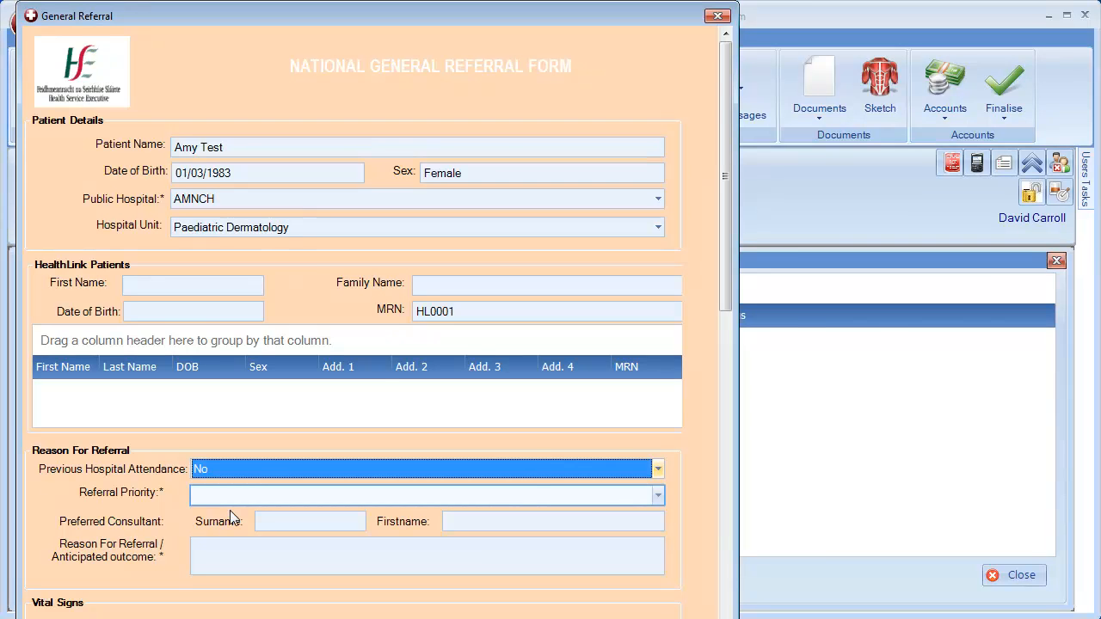
pyautogui.click(658, 496)
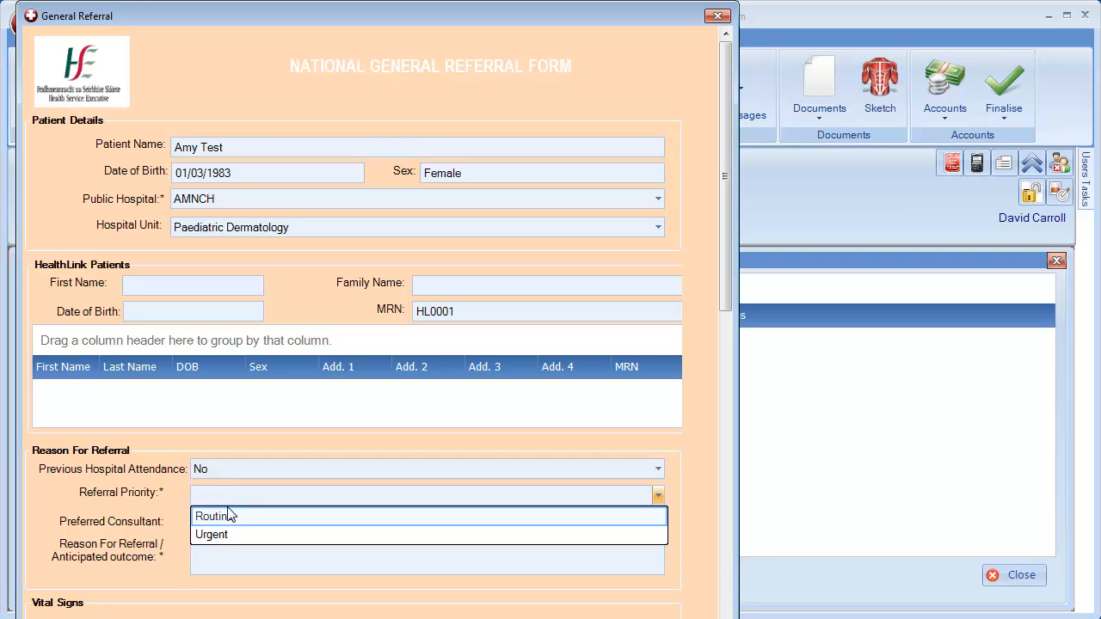
pyautogui.click(214, 516)
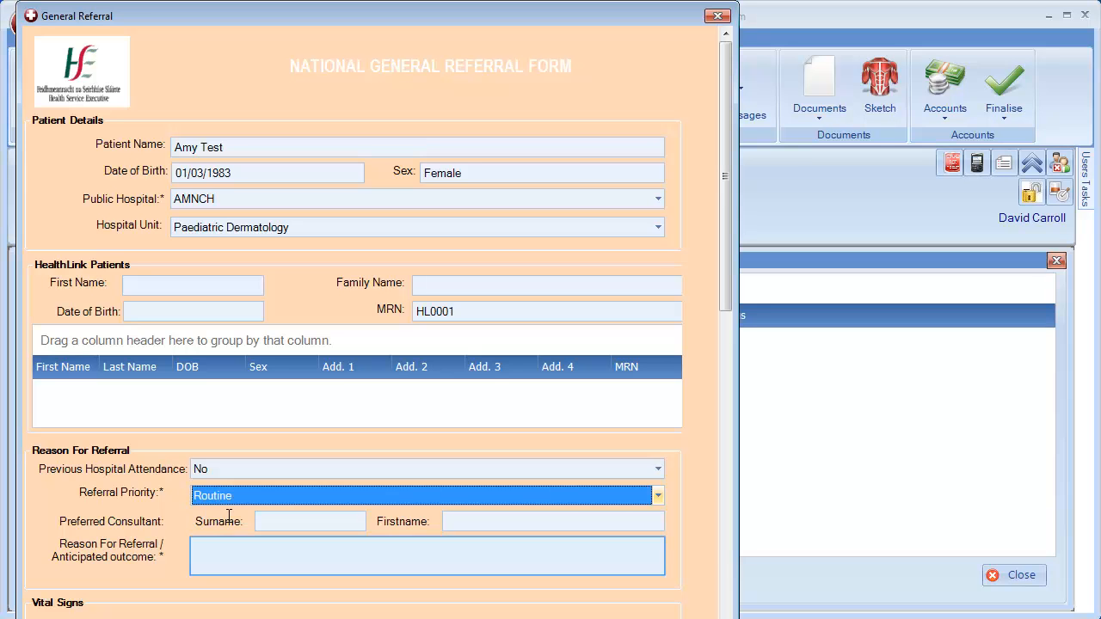
pyautogui.write('Te')
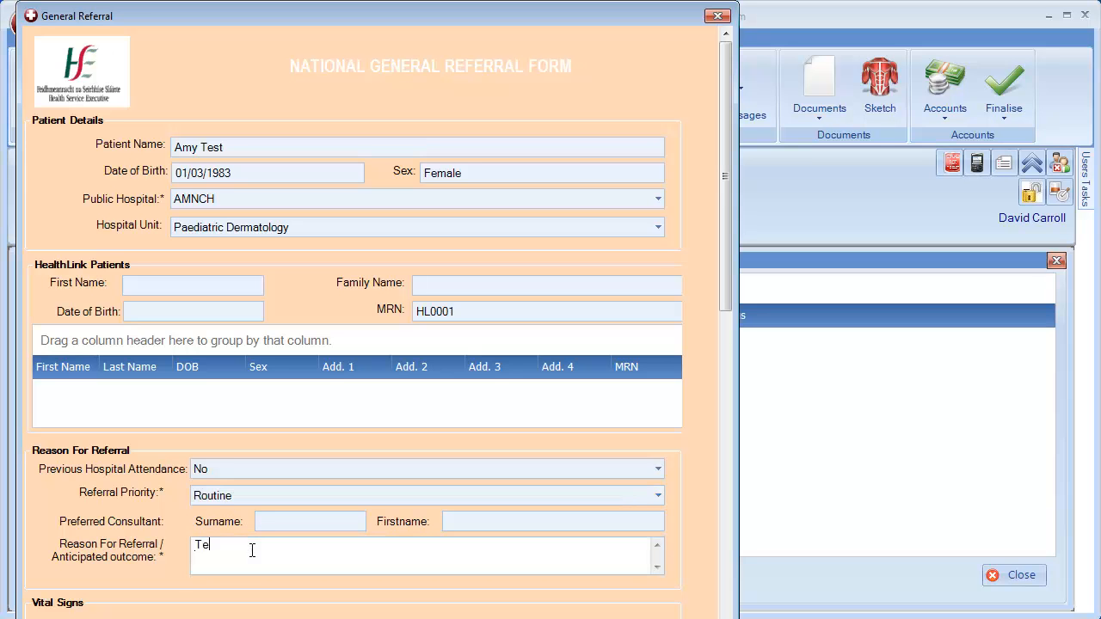
pyautogui.write('st')
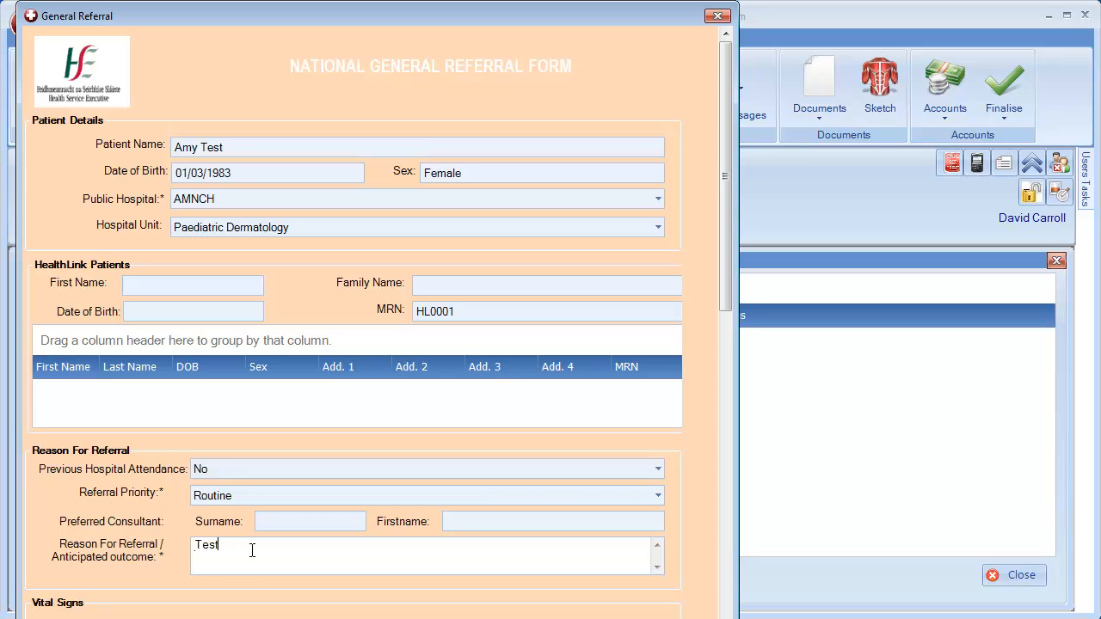
pyautogui.moveTo(582, 503)
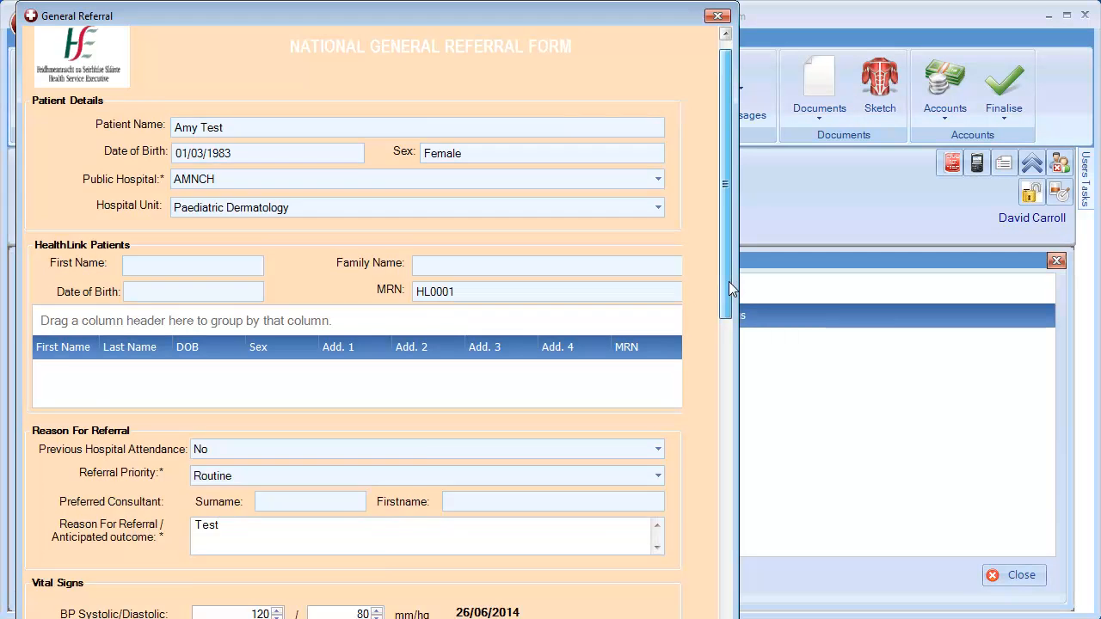
# Enter 'Test' as History of Presenting Complaints and review the medication, laboratory and radiology sections
pyautogui.scroll(-3)
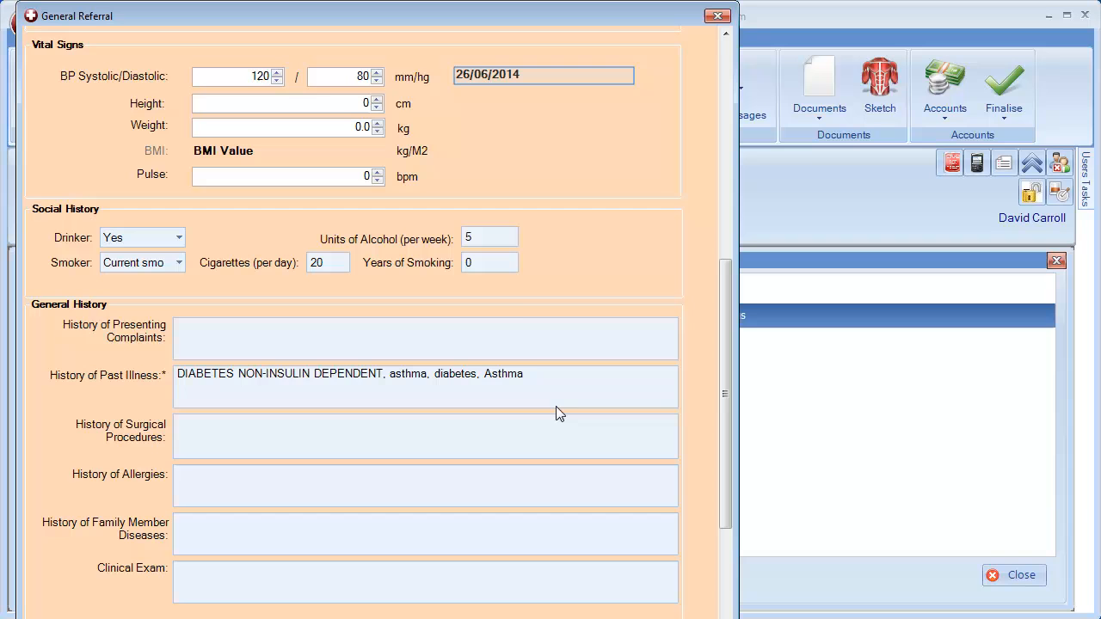
pyautogui.click(425, 337)
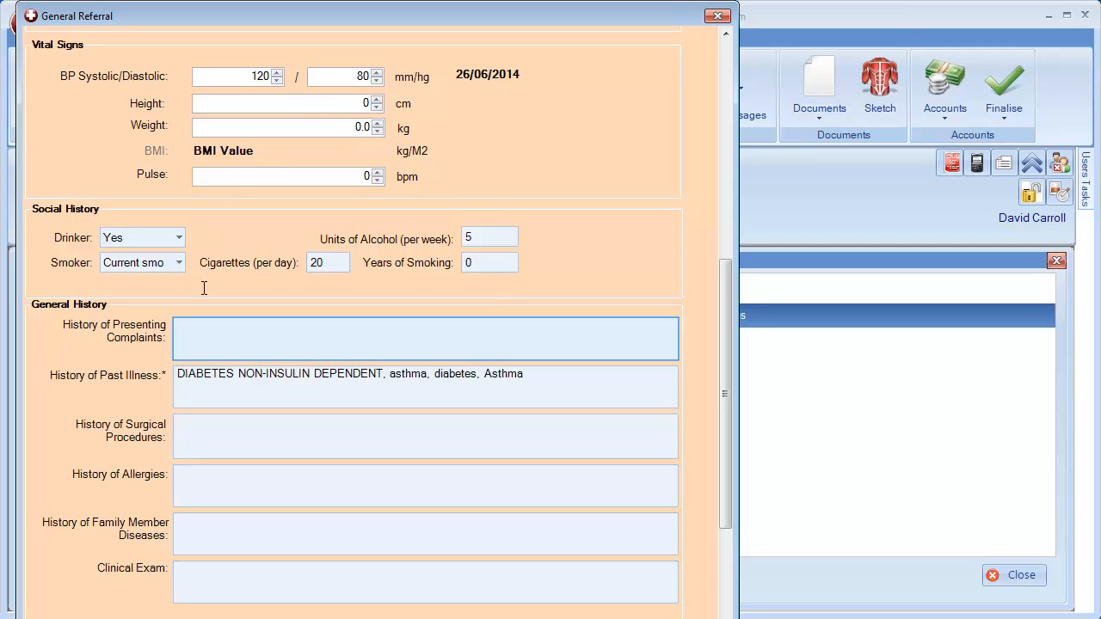
pyautogui.write('Test')
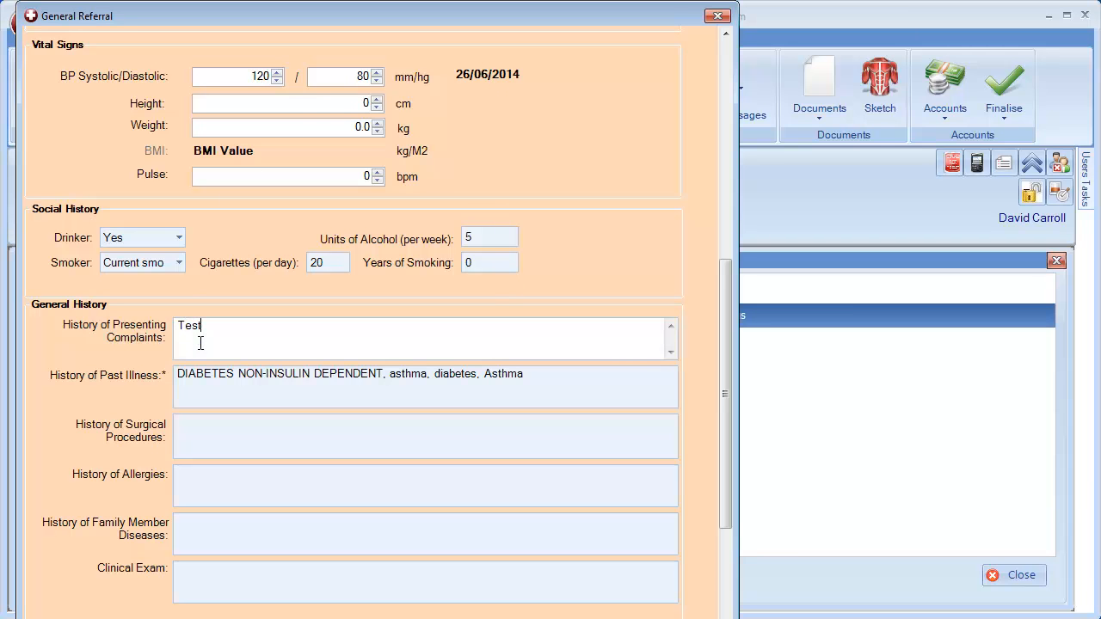
pyautogui.click(425, 385)
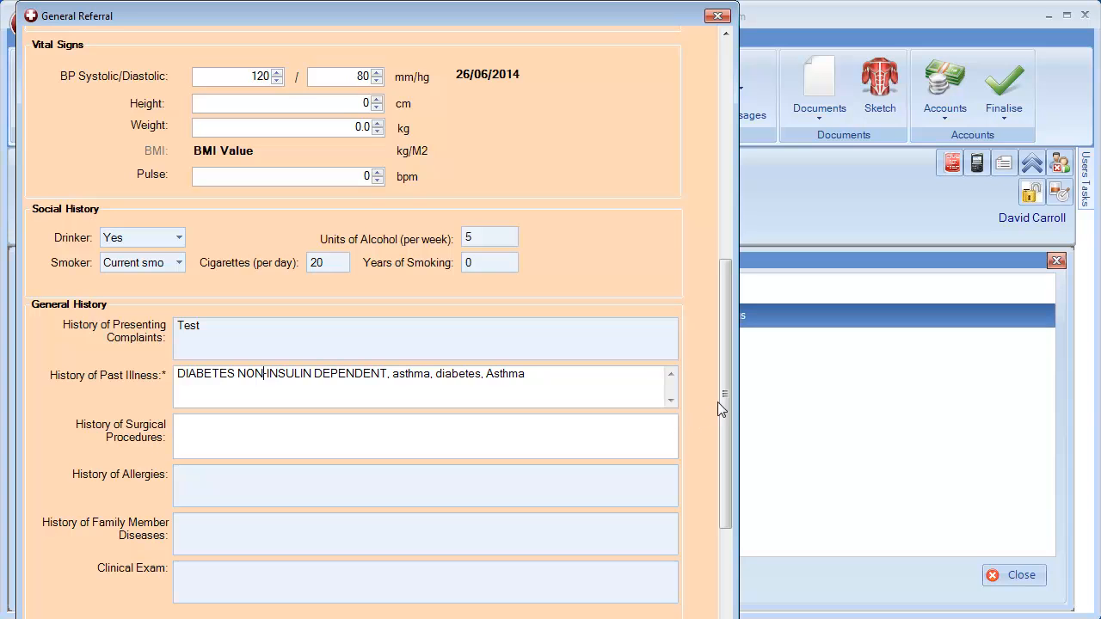
pyautogui.scroll(-3)
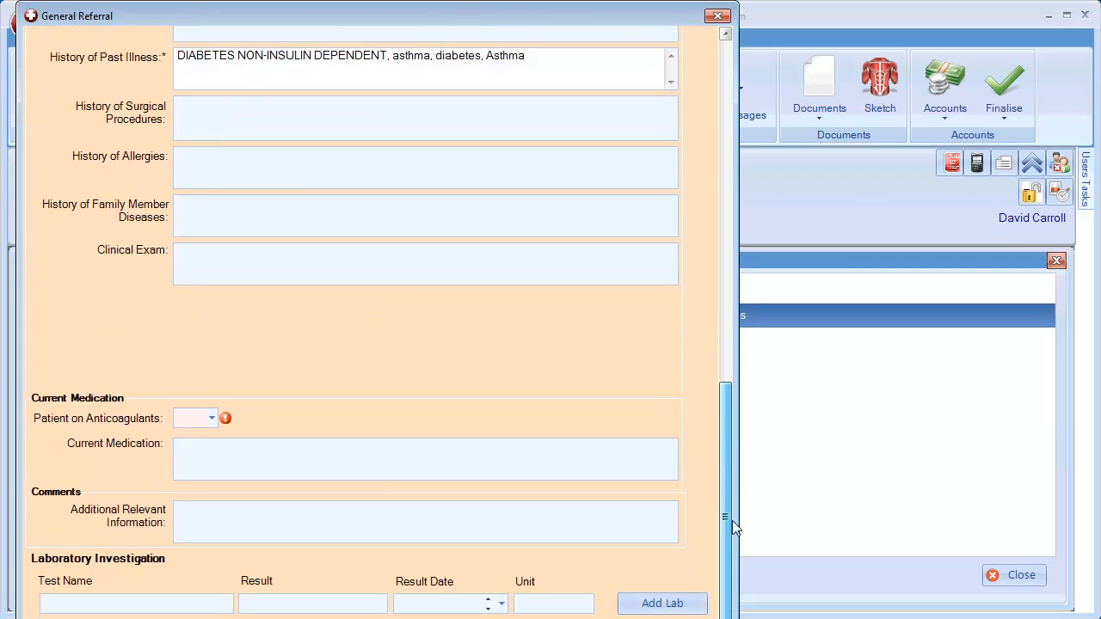
pyautogui.scroll(-3)
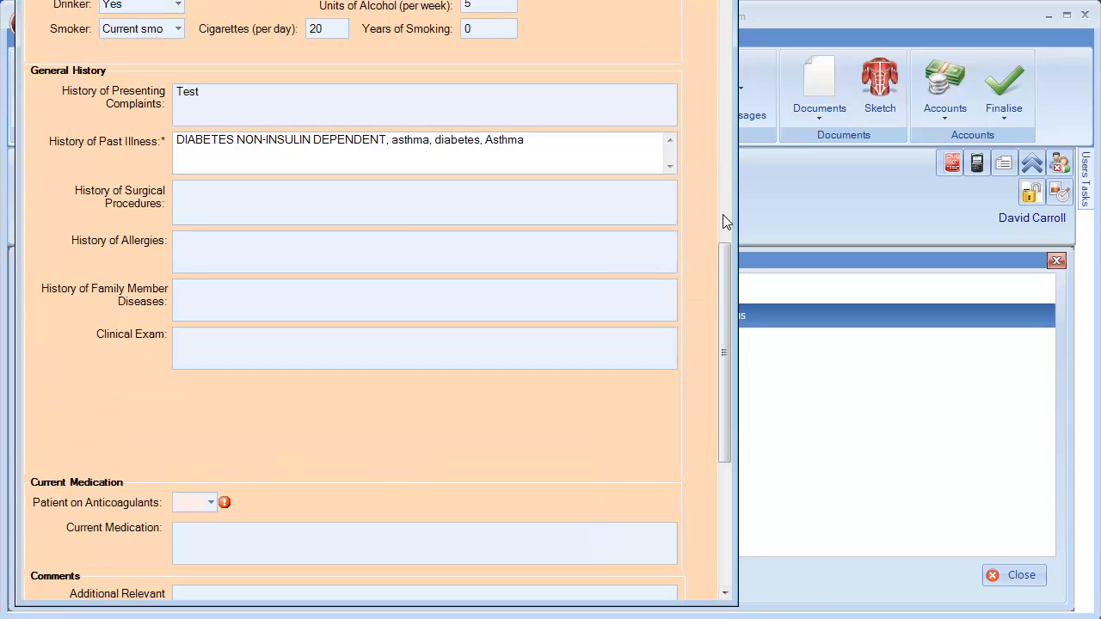
pyautogui.scroll(-3)
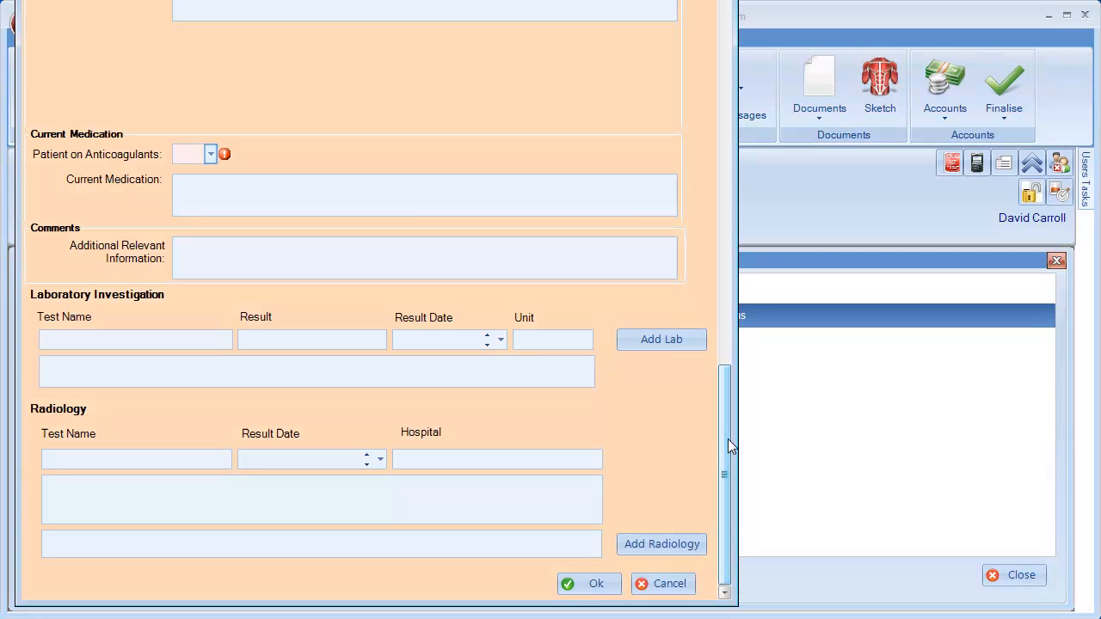
# Set Patient on Anticoagulants to No and attach the Diastolic 80 lab result
pyautogui.click(210, 155)
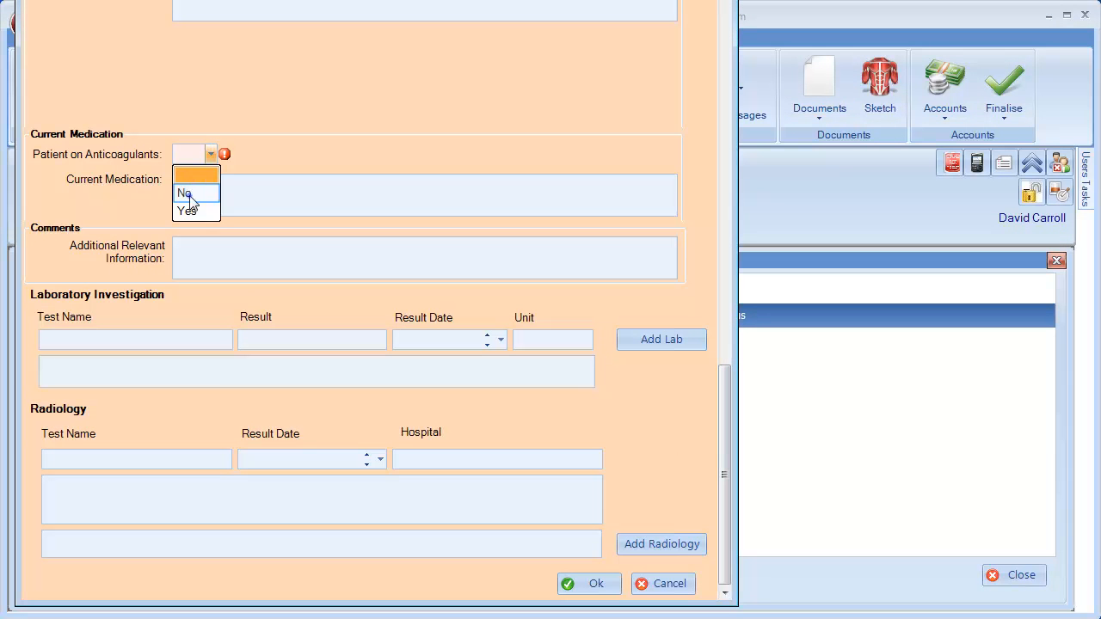
pyautogui.click(182, 192)
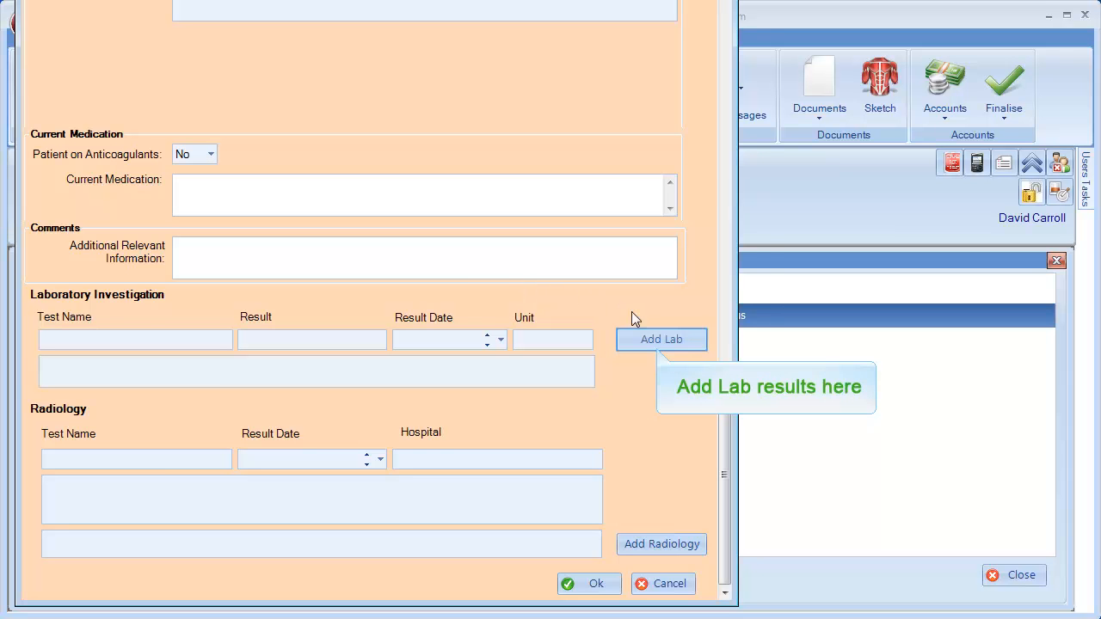
pyautogui.click(661, 339)
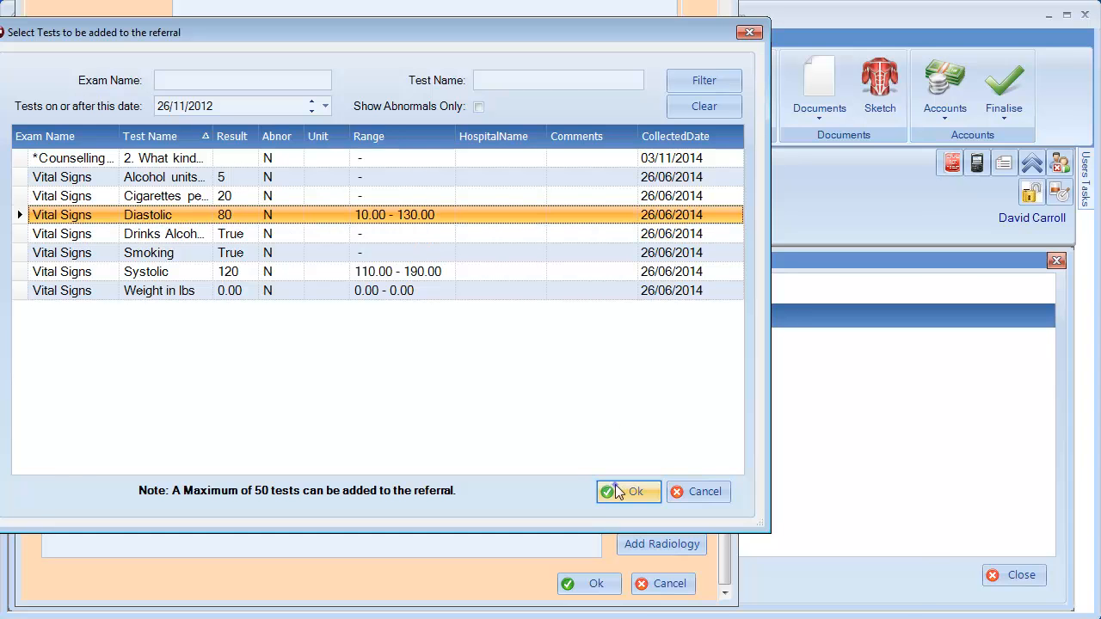
pyautogui.click(628, 492)
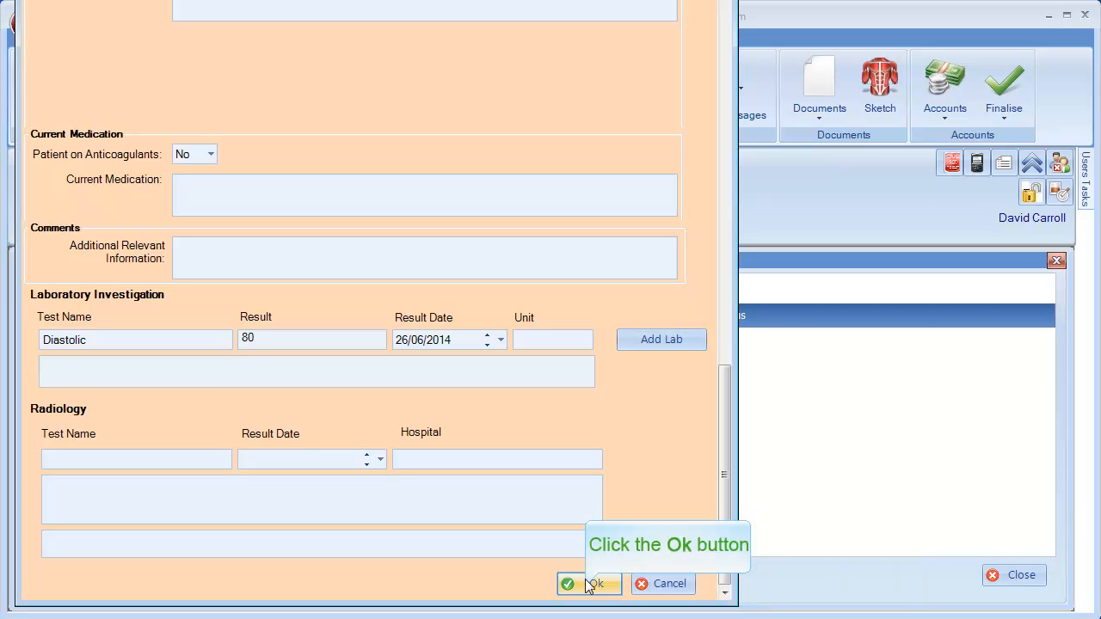
# Submit the referral past the Years Smoking warning, confirm sending, and acknowledge its acceptance
pyautogui.click(597, 583)
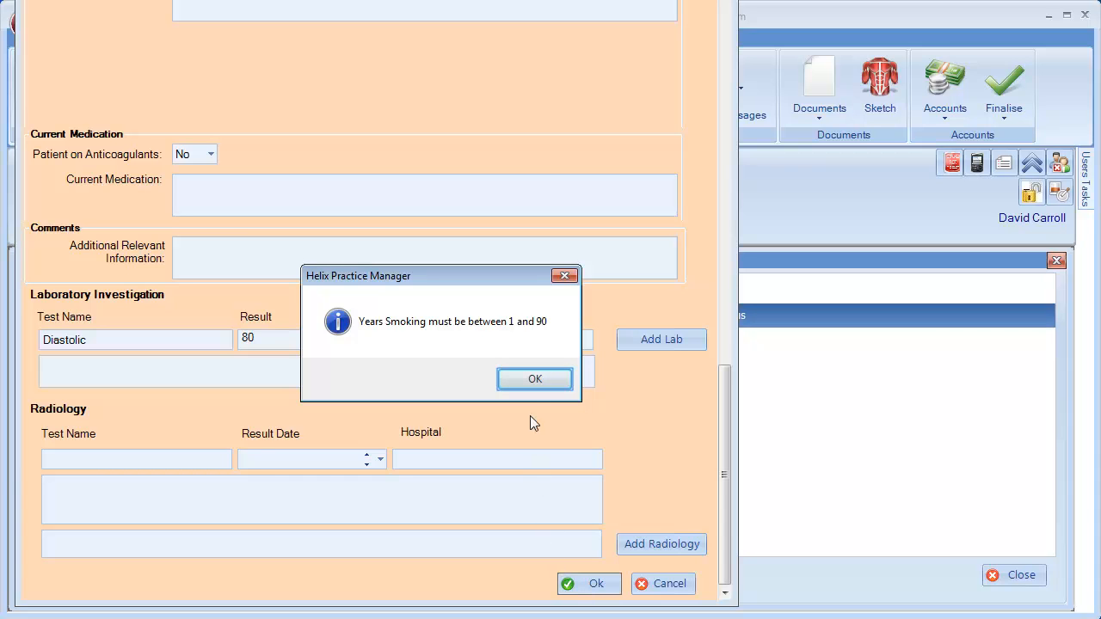
pyautogui.click(533, 381)
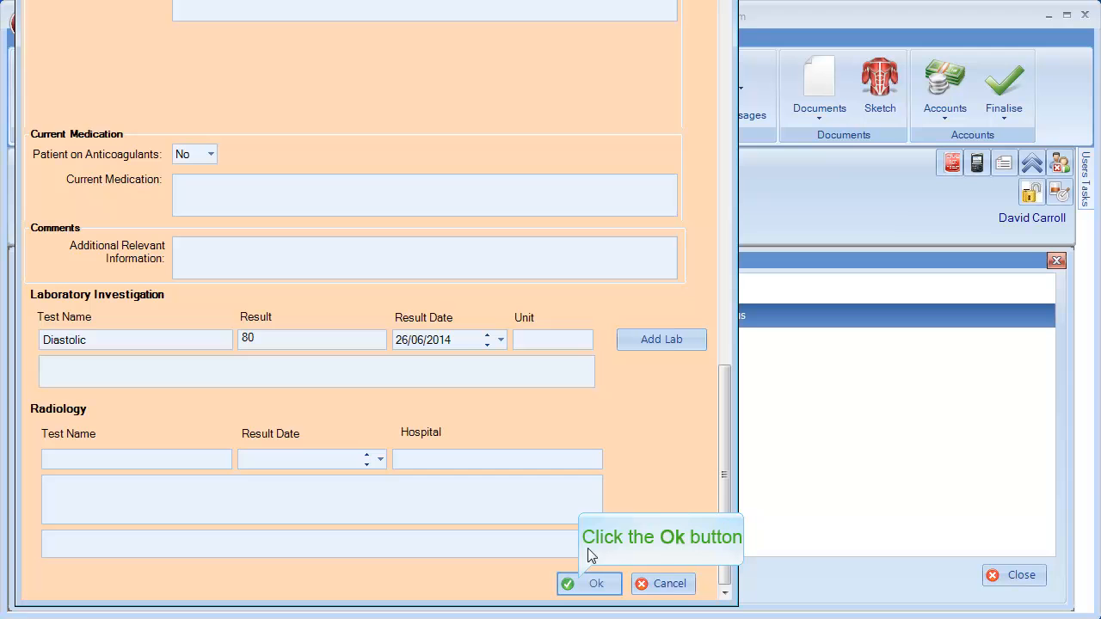
pyautogui.click(595, 584)
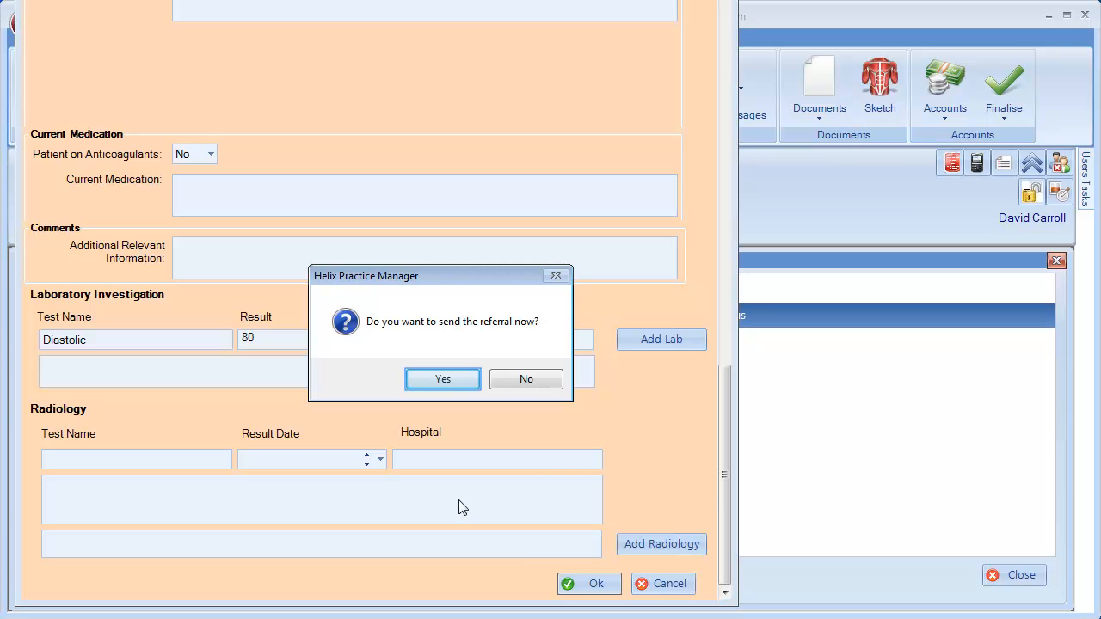
pyautogui.click(443, 381)
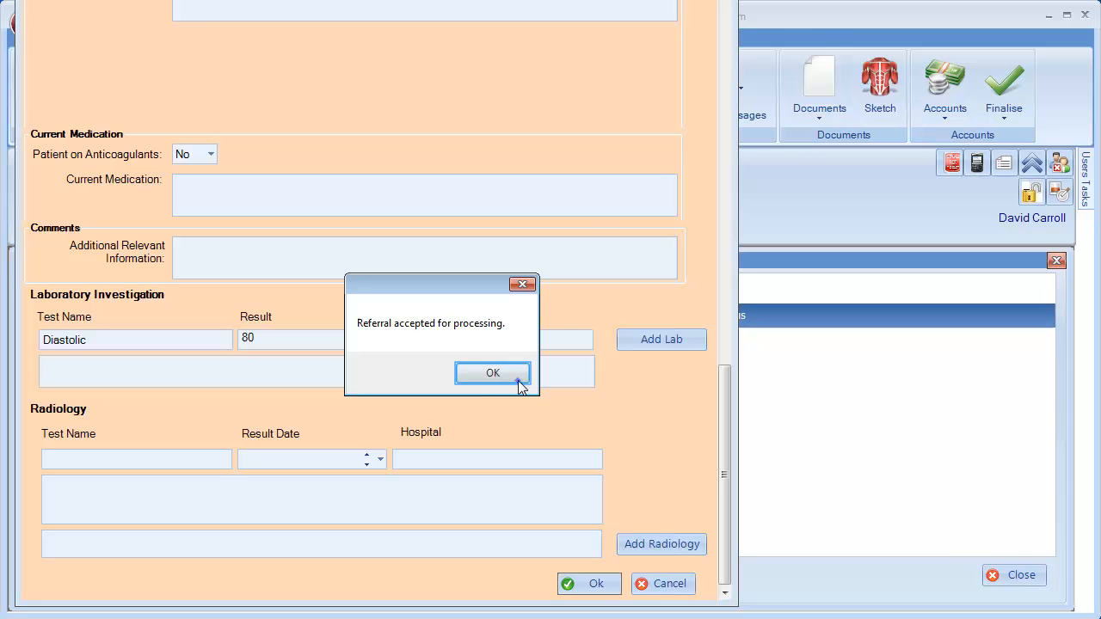
pyautogui.click(492, 372)
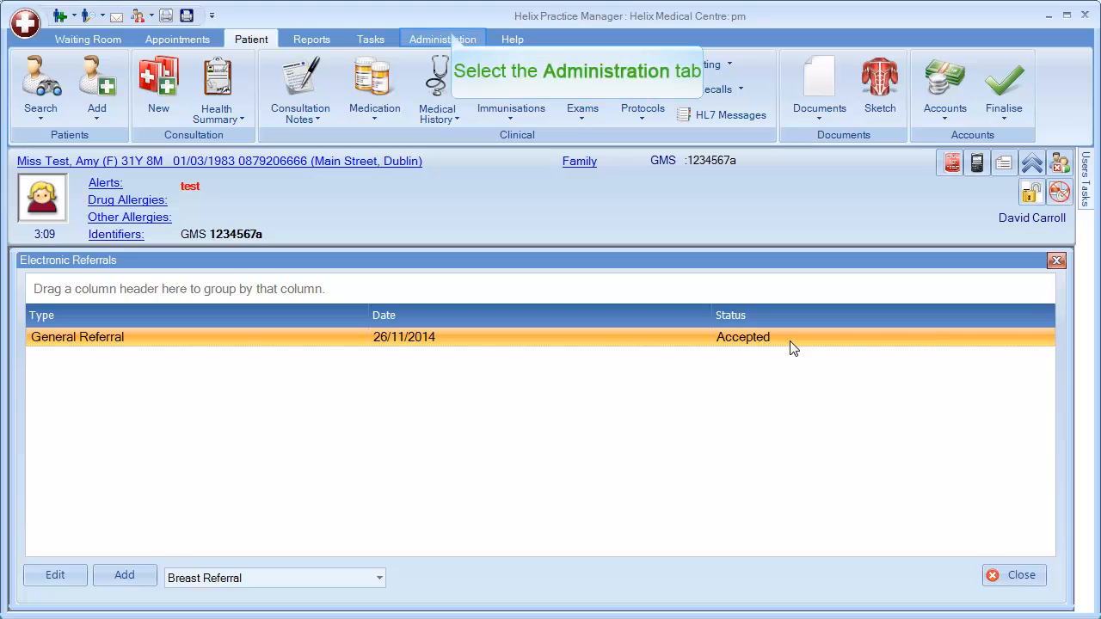
pyautogui.moveTo(456, 78)
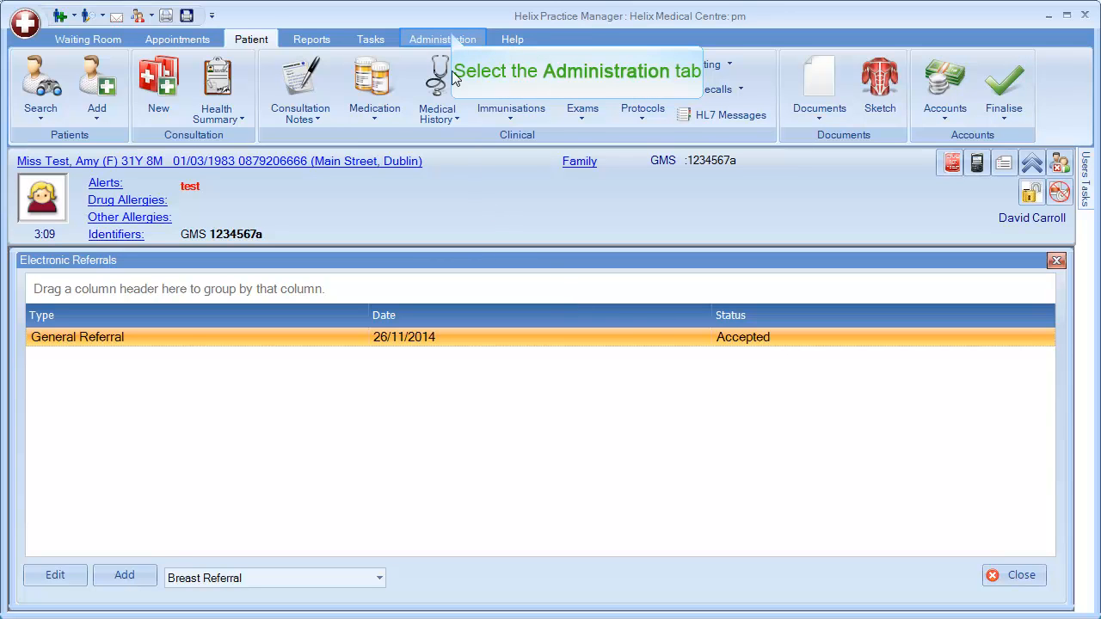
# View the HL7 Test Results under Administration, then return to the patient's health summary
pyautogui.click(443, 38)
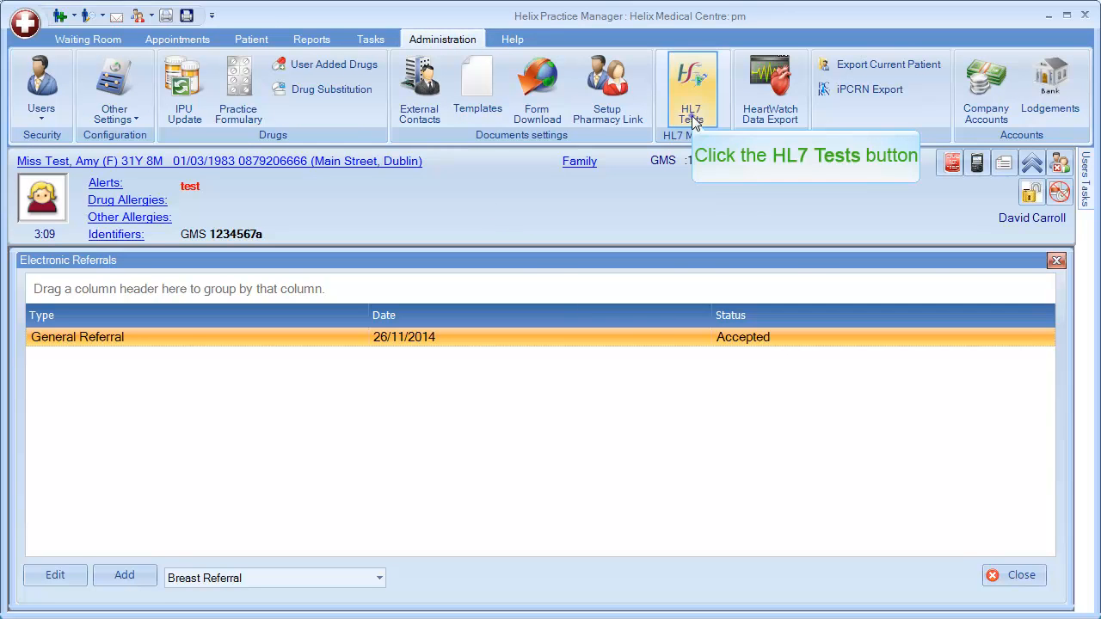
pyautogui.click(692, 89)
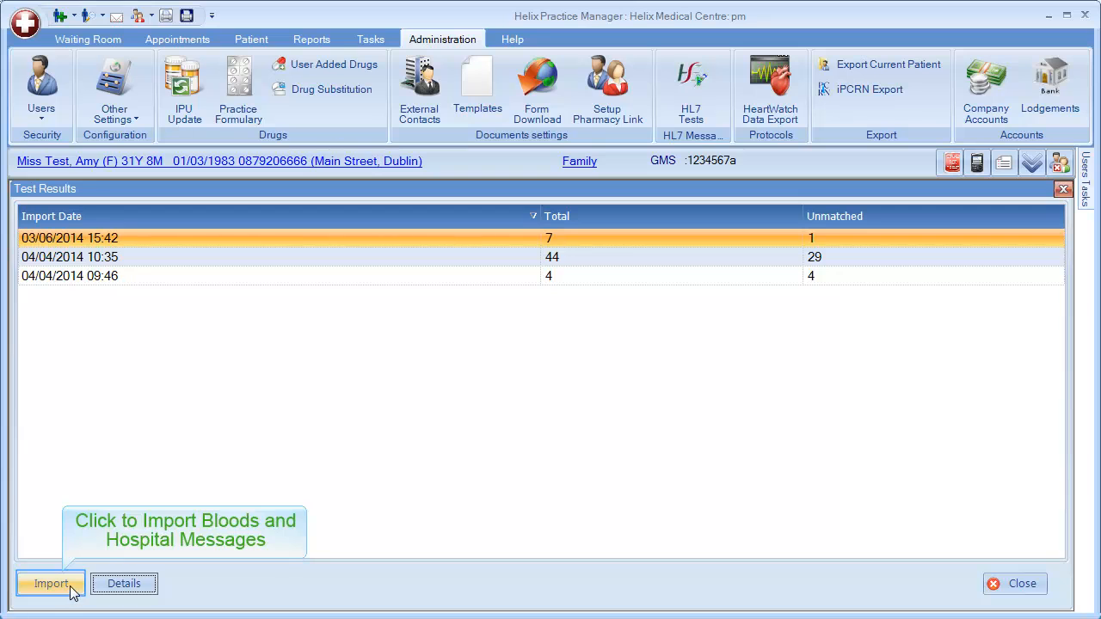
pyautogui.moveTo(51, 584)
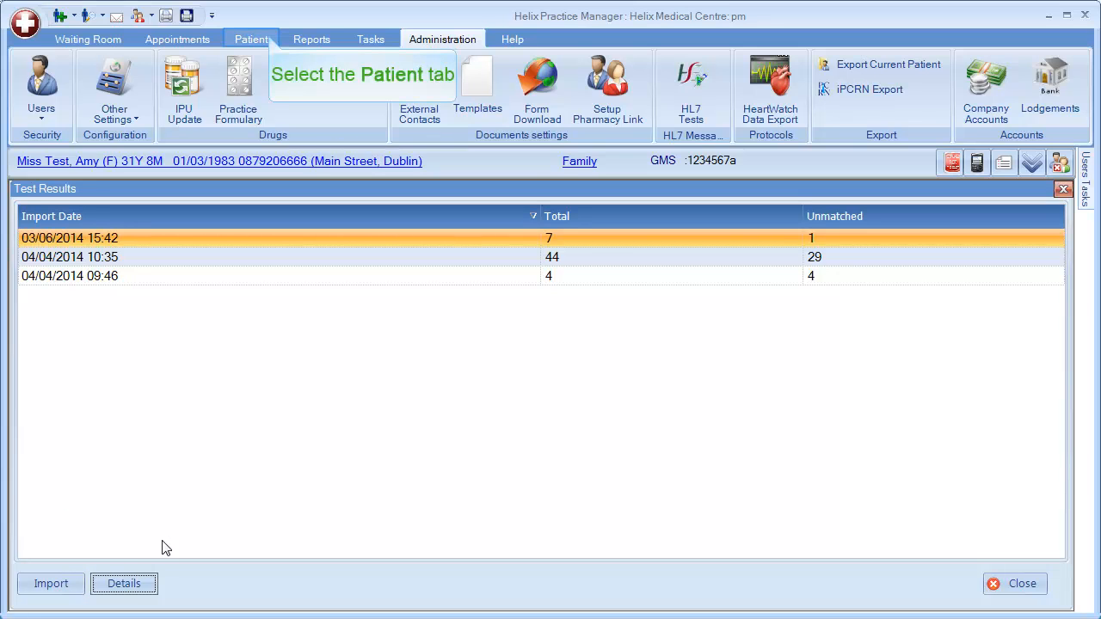
pyautogui.click(252, 38)
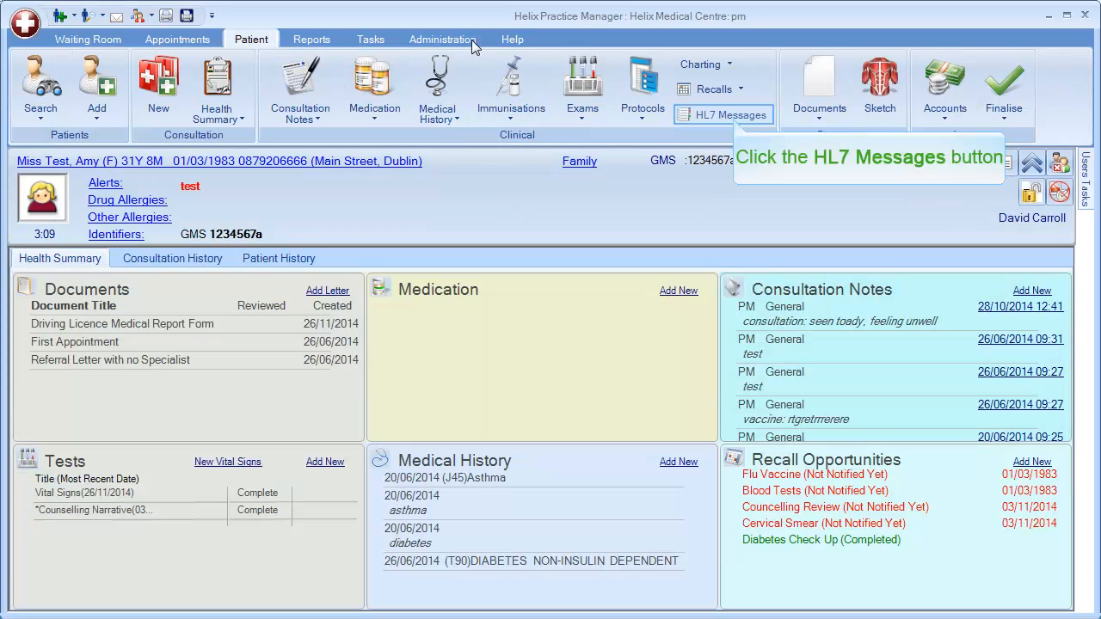